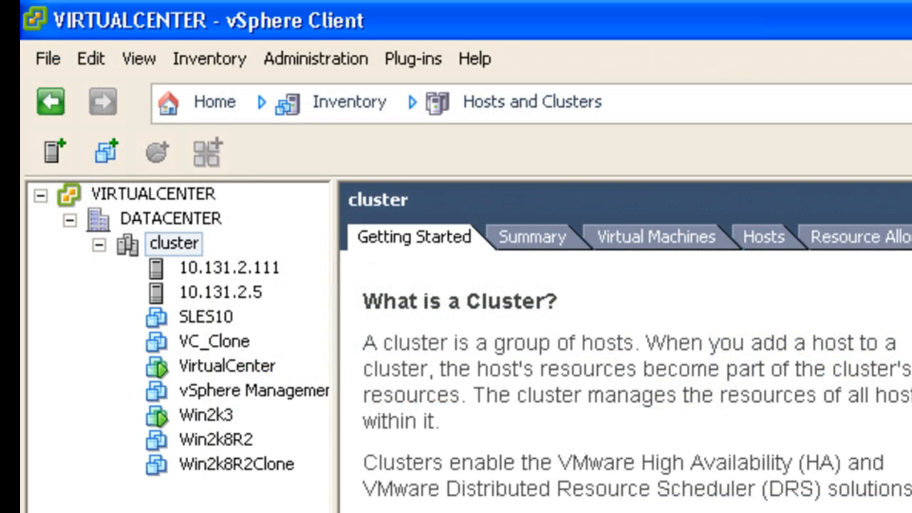
Step: Begin Deploy OVF Template with the vMA 4.1.0 .ovf as source and accept its EULA
click(47, 59)
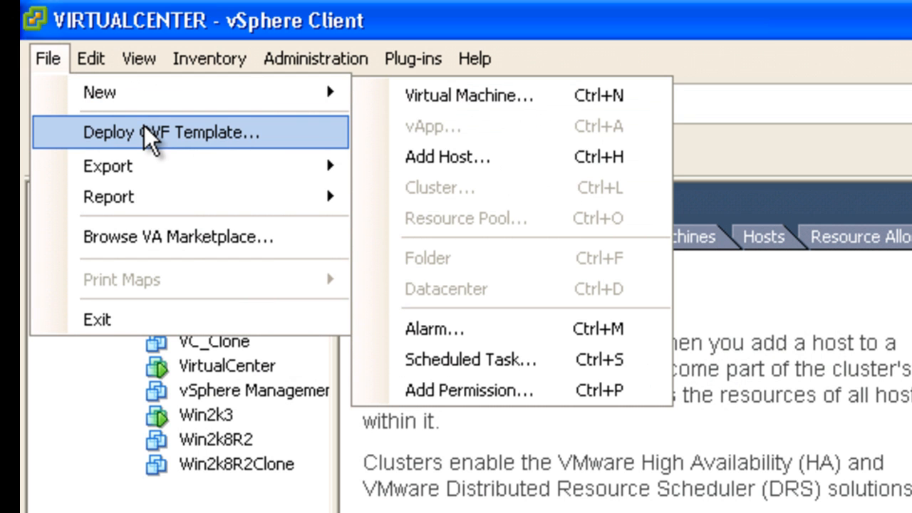
click(170, 131)
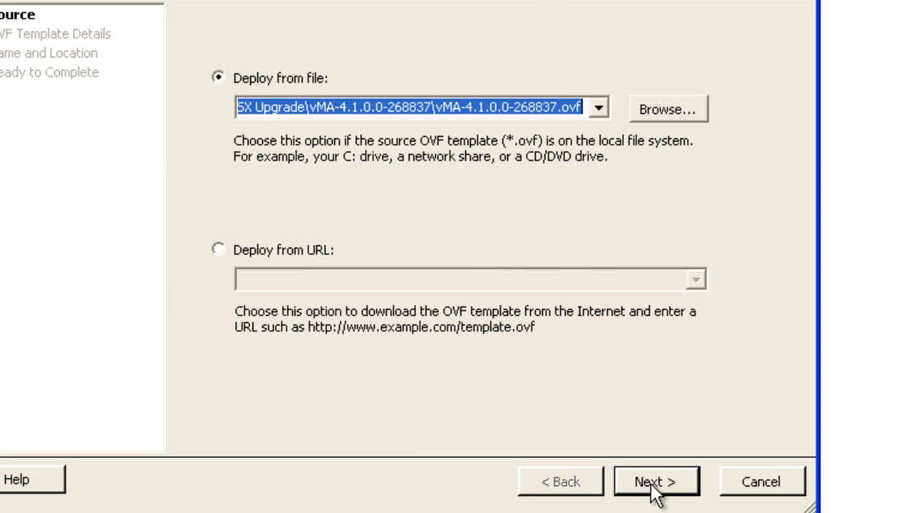
click(655, 480)
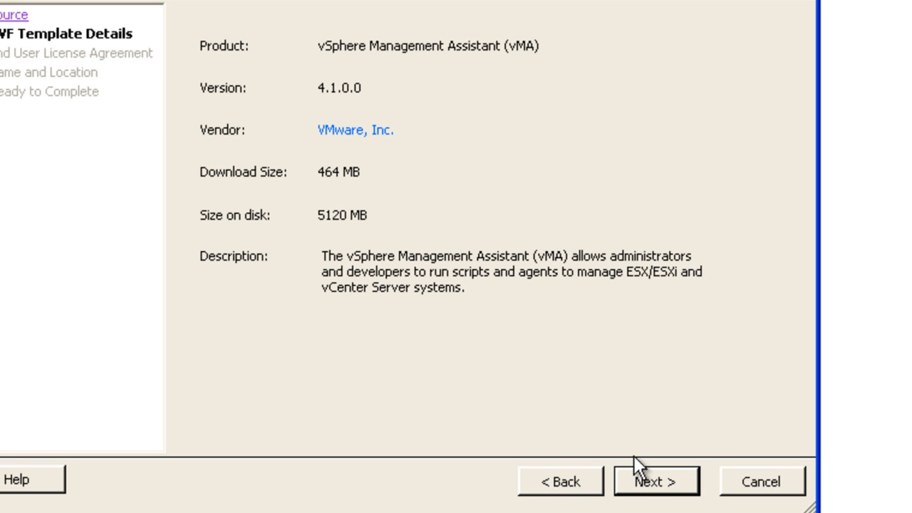
mouse_move(656, 485)
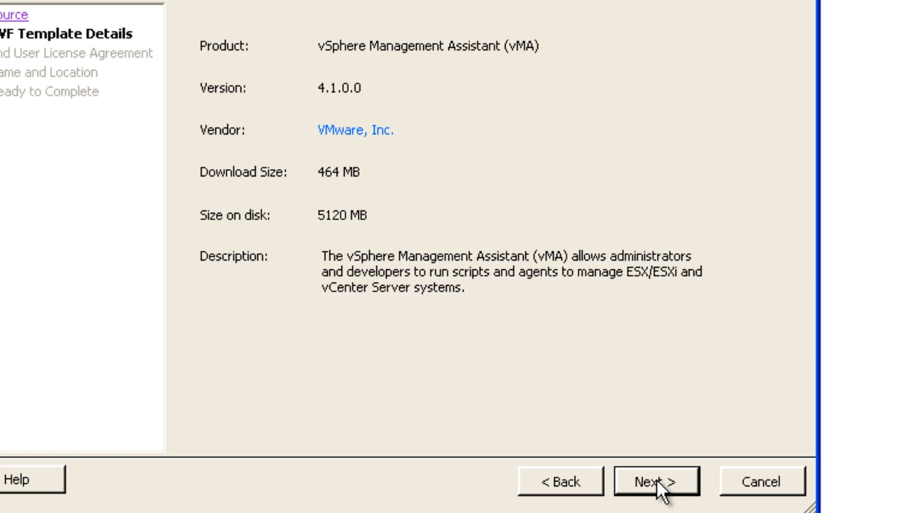
click(654, 480)
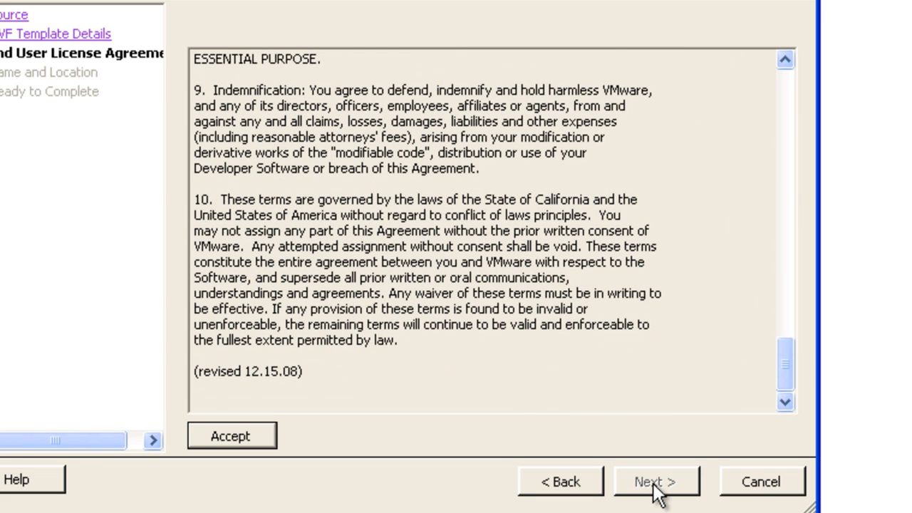
click(231, 435)
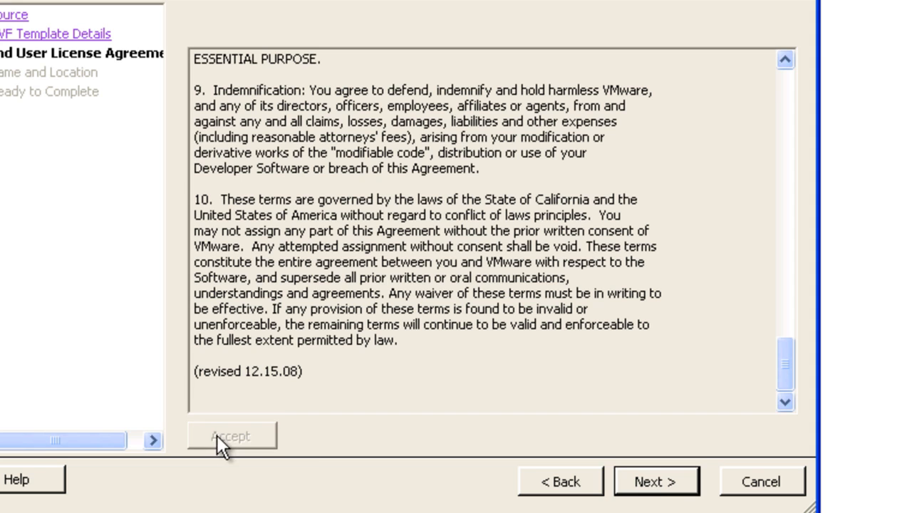
Step: Deploy vMA into DATACENTER on host 10.131.2.111, keeping Network 1 mapped to VM Network
click(231, 435)
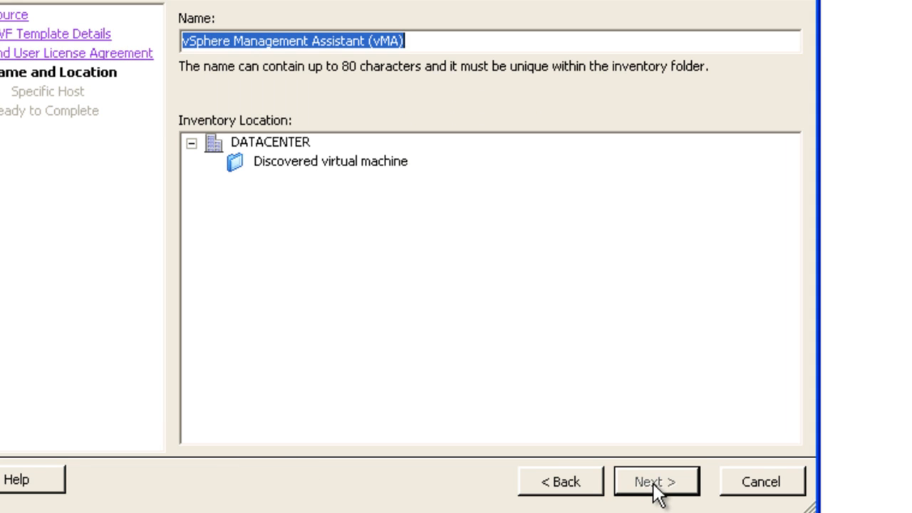
click(270, 142)
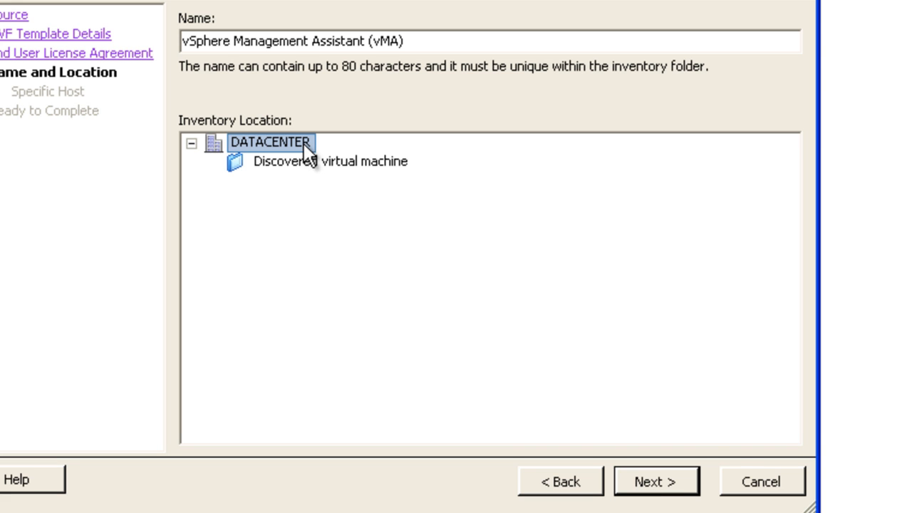
mouse_move(685, 489)
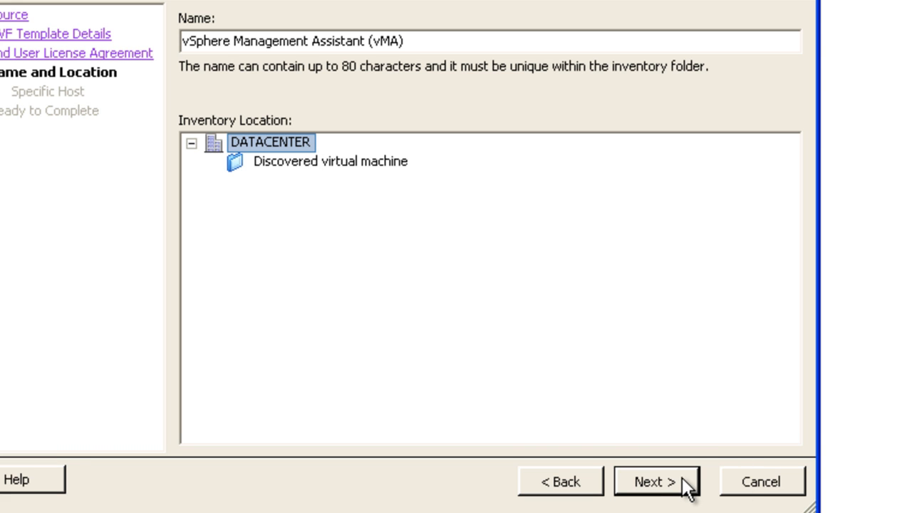
click(656, 482)
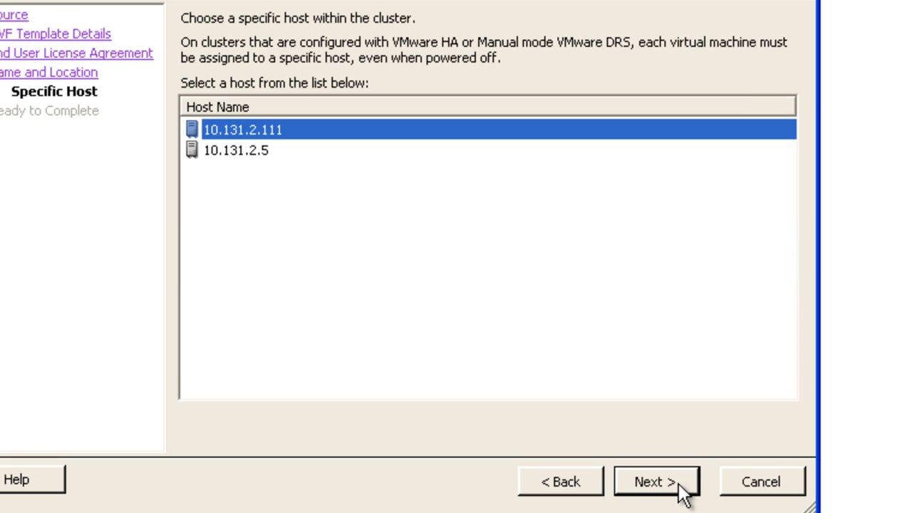
click(656, 481)
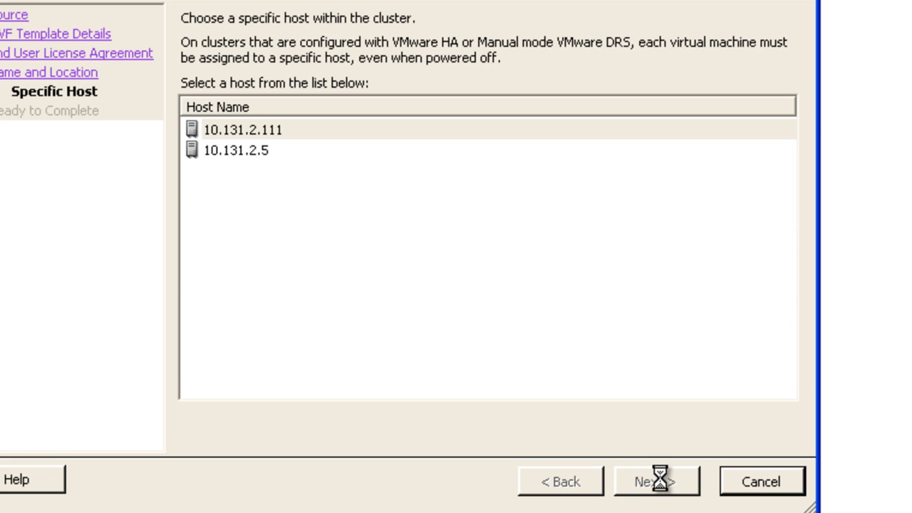
click(656, 481)
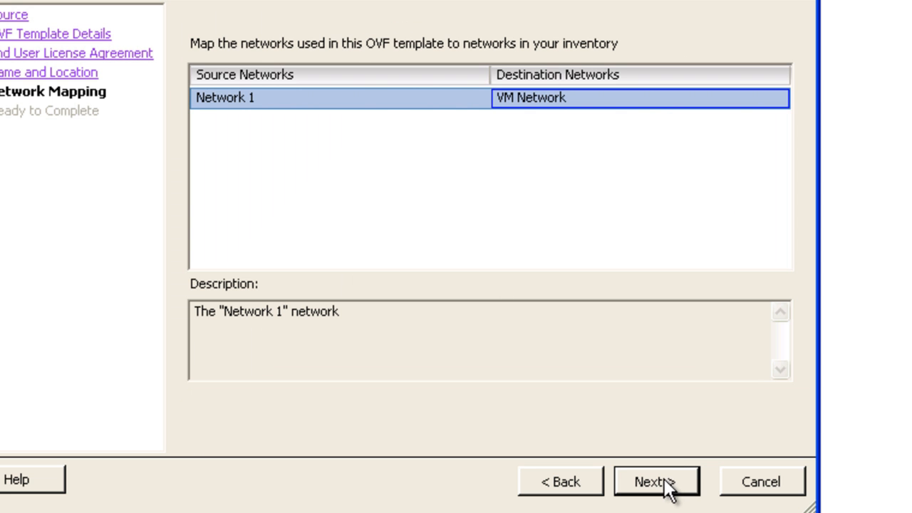
click(649, 481)
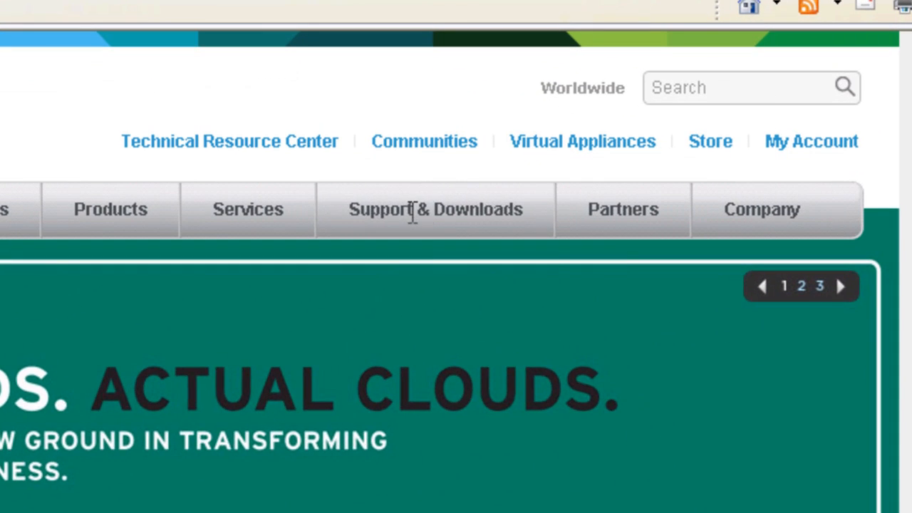
Step: Browse VMware Support & Downloads to the ESX 4.1 page and expand its components to the pre-upgrade package
click(435, 209)
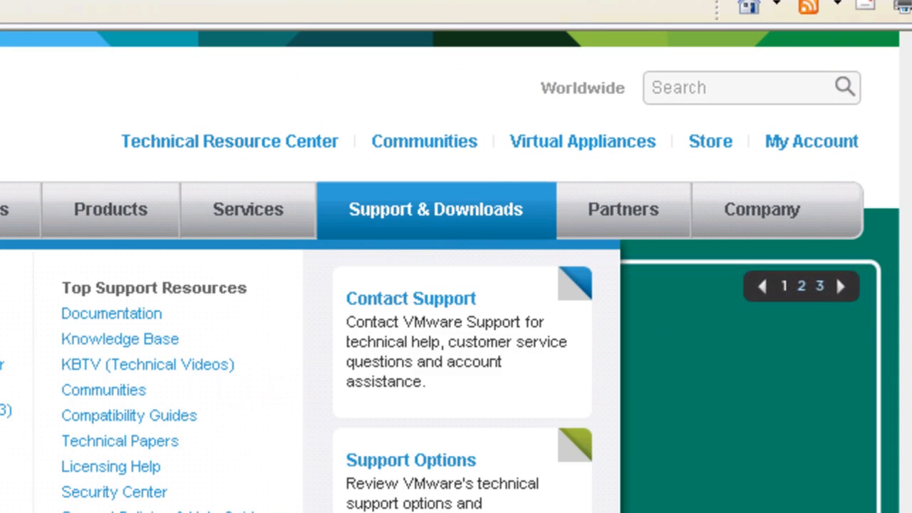
scroll(down, 3)
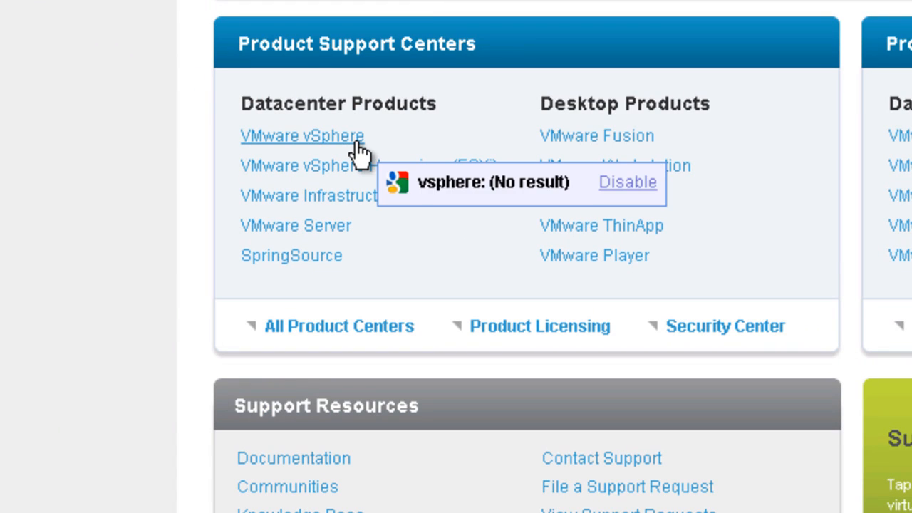
click(301, 136)
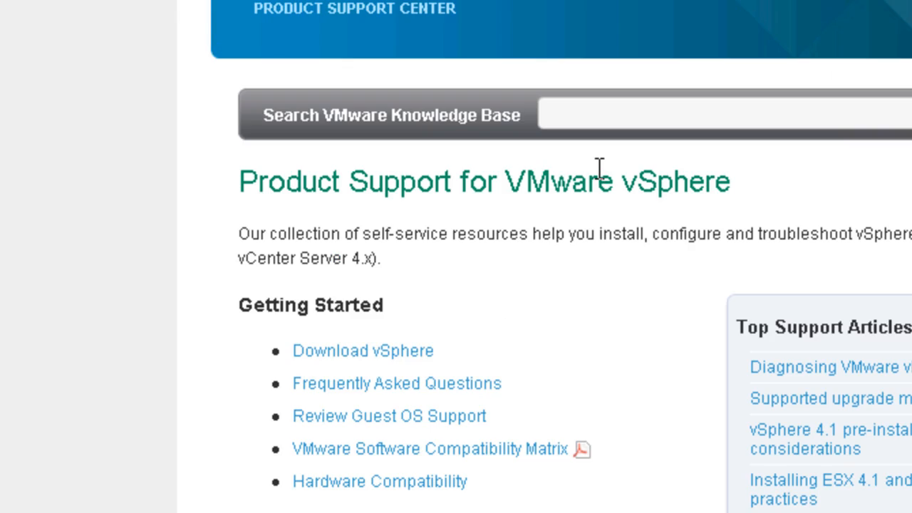
scroll(down, 3)
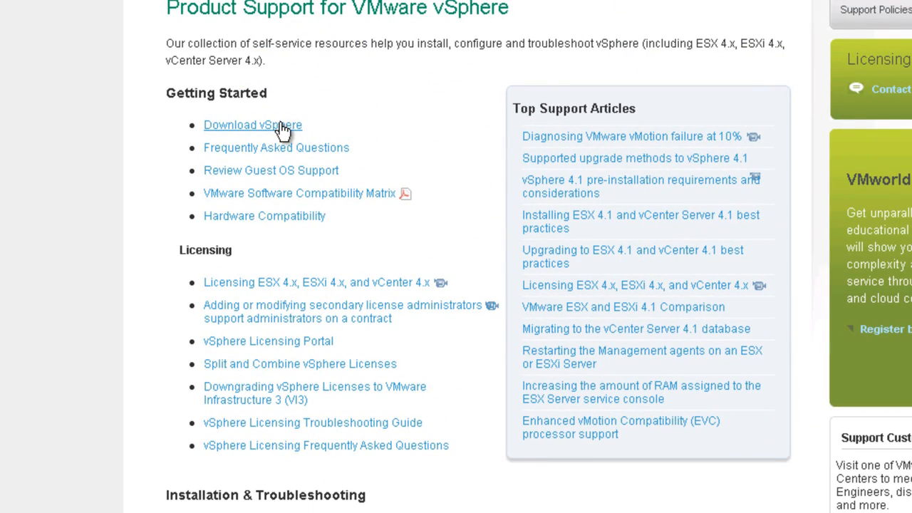
mouse_move(288, 139)
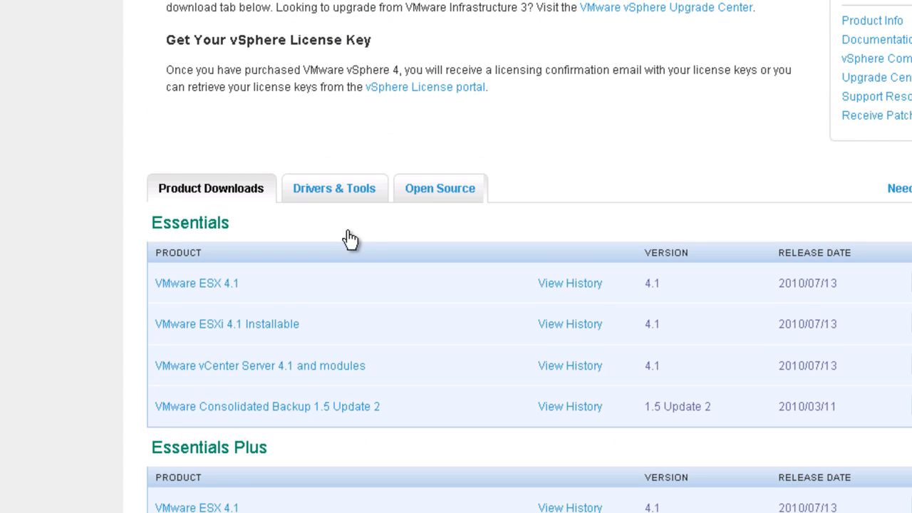
scroll(down, 3)
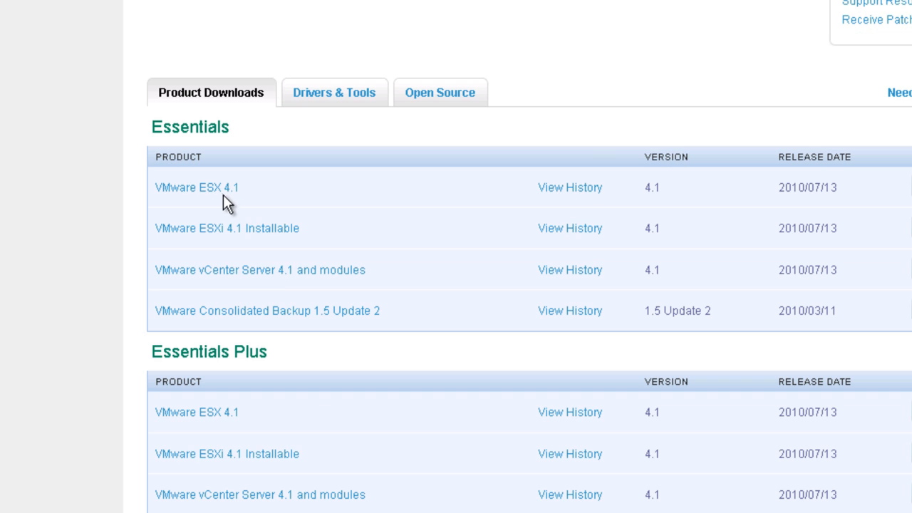
click(196, 187)
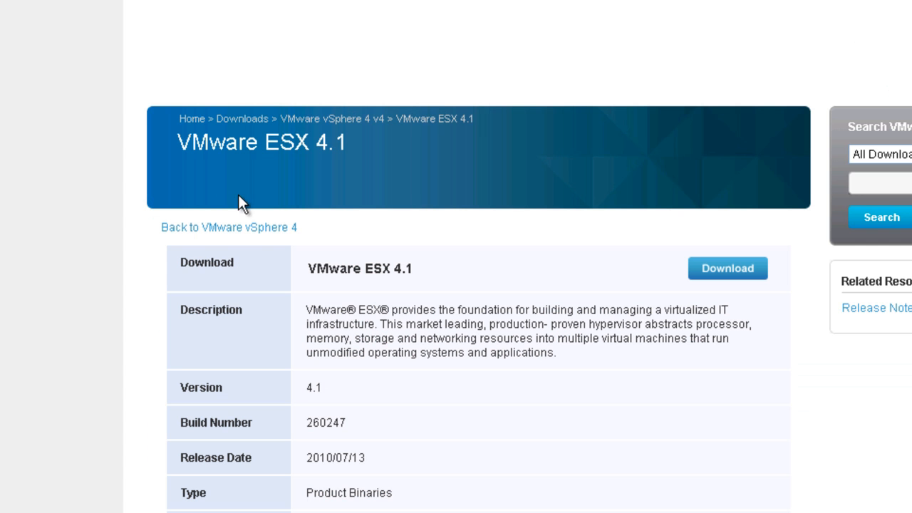
scroll(down, 3)
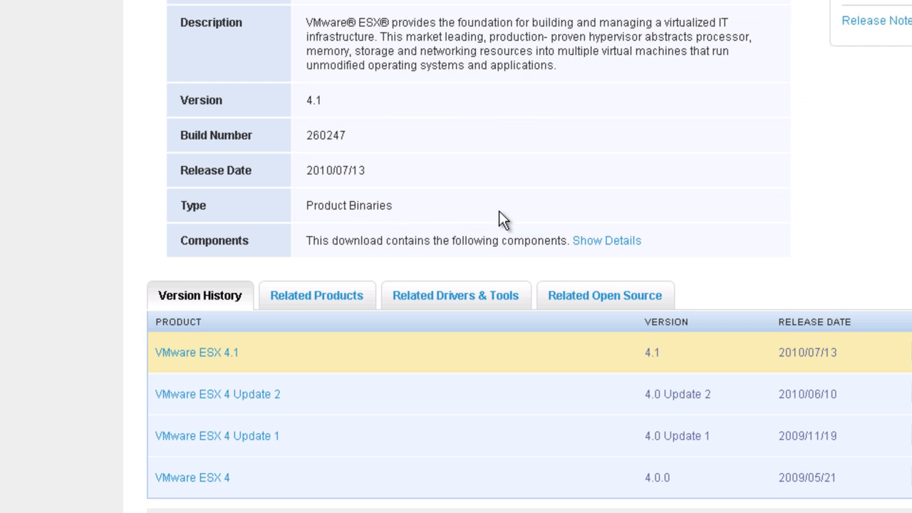
click(607, 240)
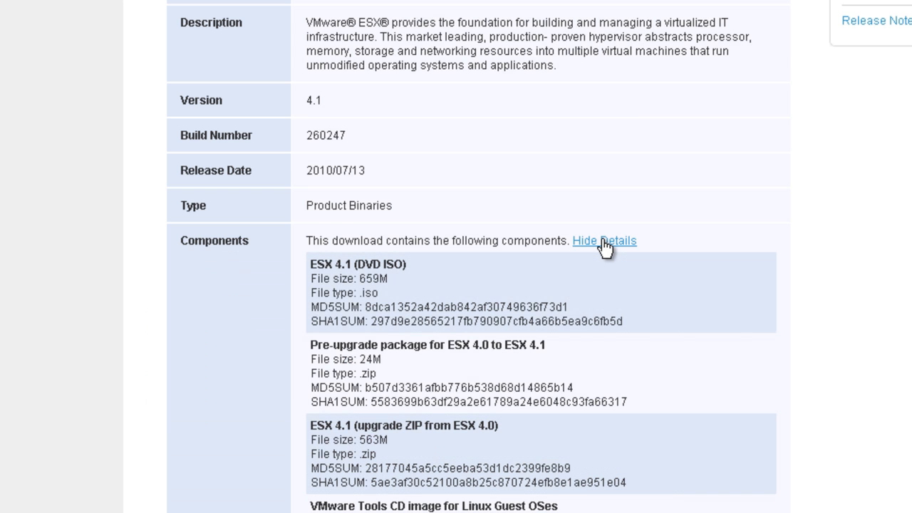
scroll(down, 3)
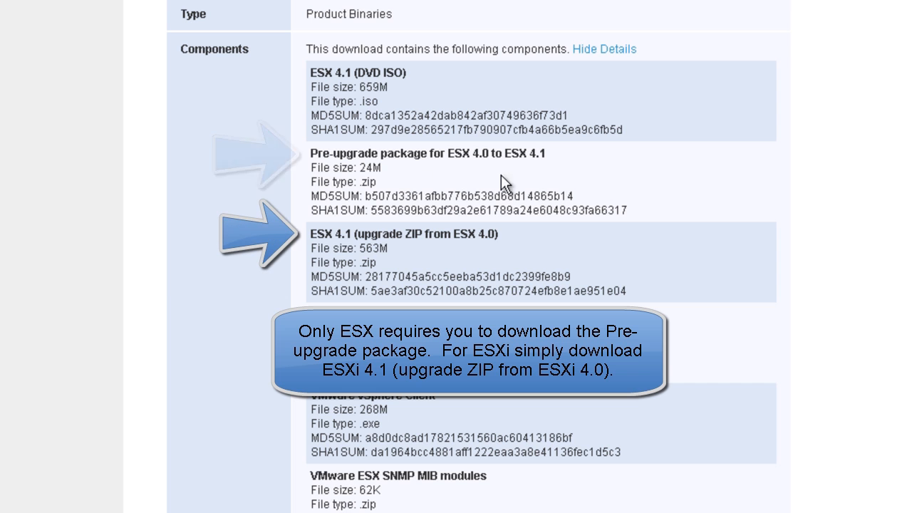
mouse_move(470, 255)
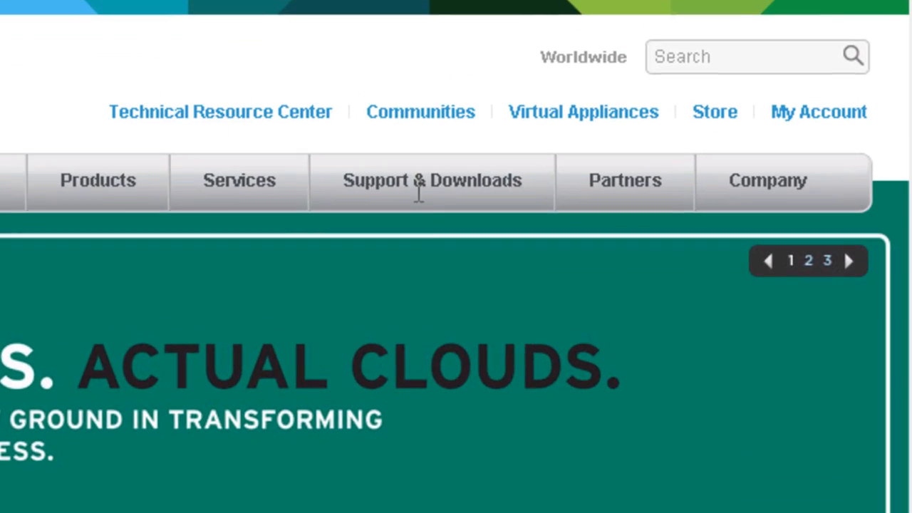
Step: Go to the vSphere 4 download page via Support & Downloads and show Drivers & Tools
click(431, 180)
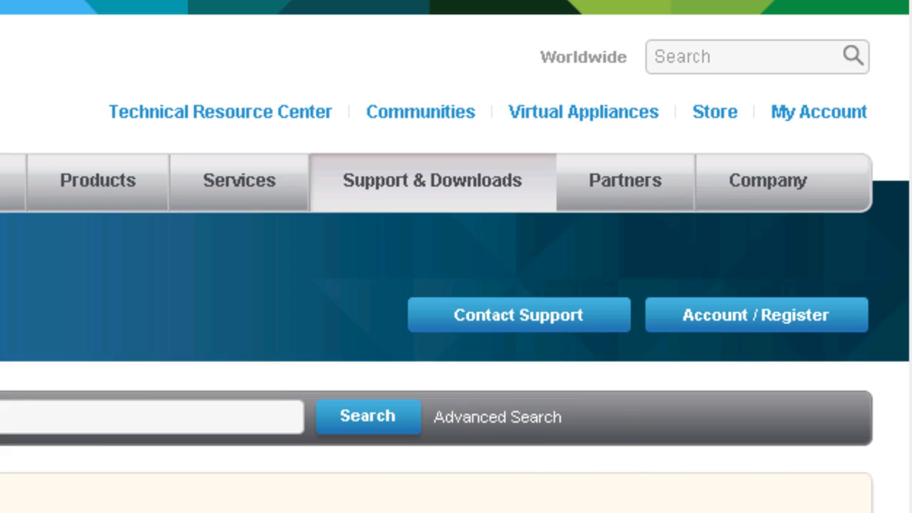
scroll(down, 3)
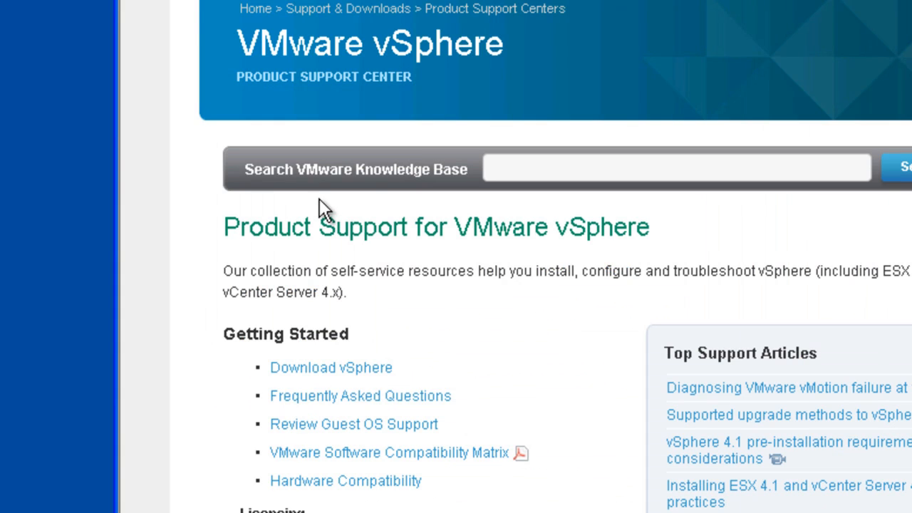
scroll(down, 3)
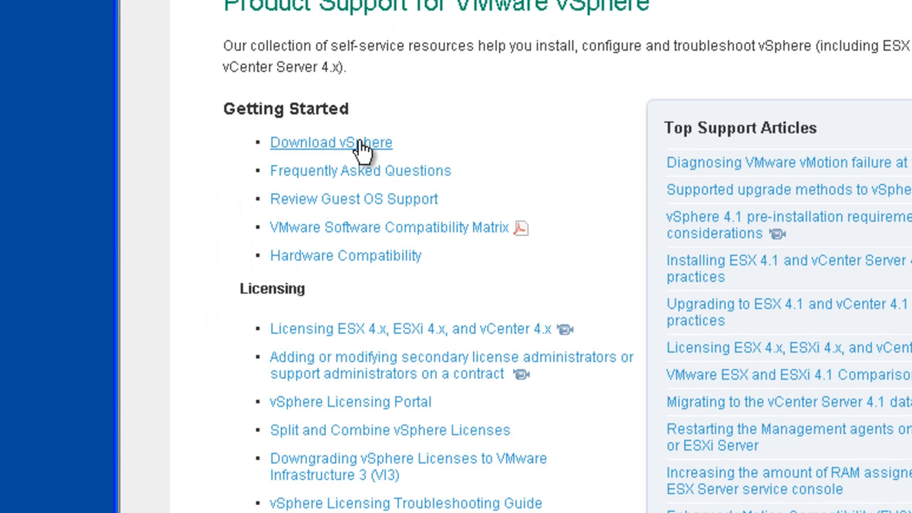
click(331, 142)
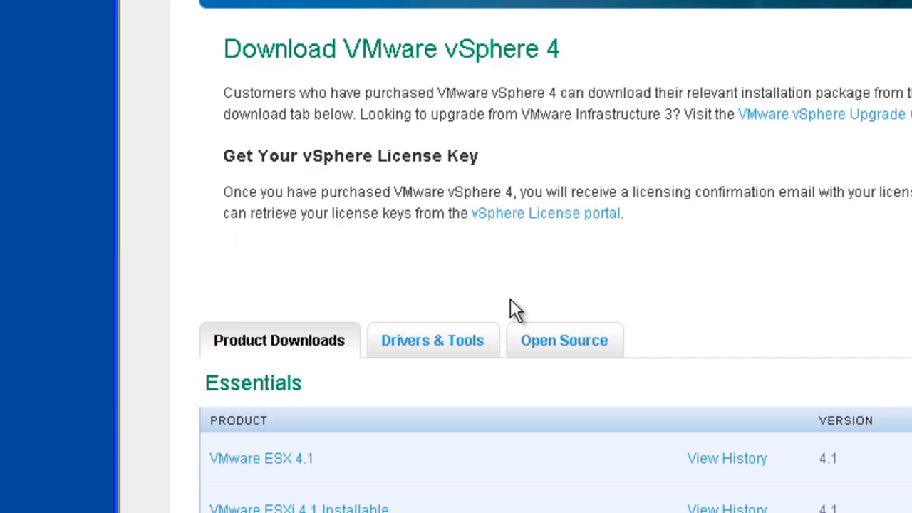
scroll(down, 3)
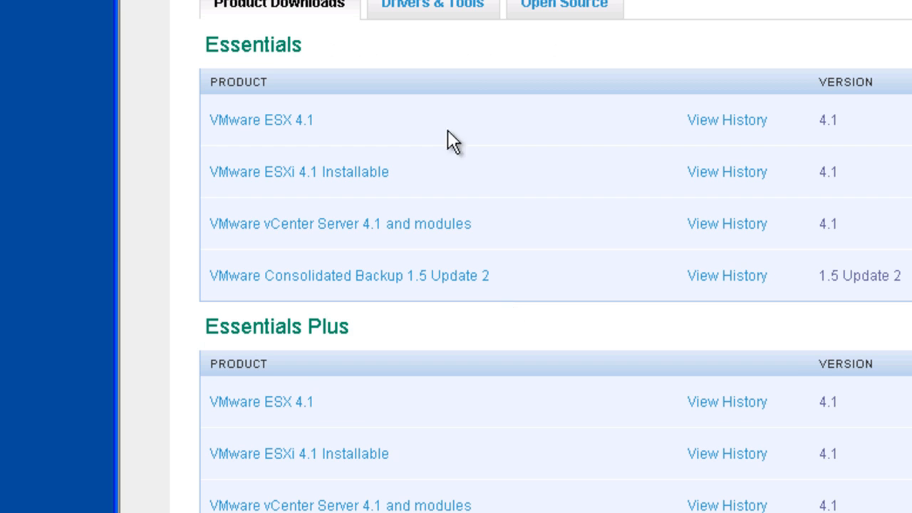
click(432, 6)
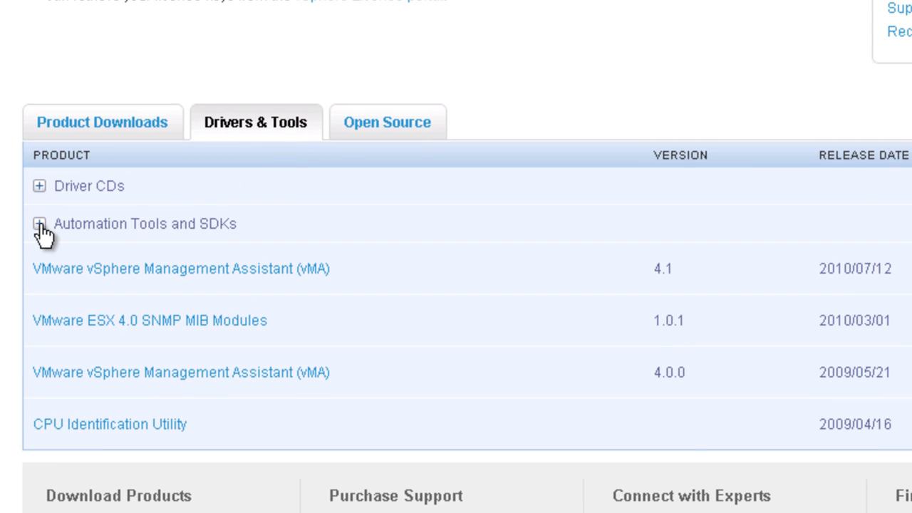
Step: Download VMware-vSphere-CLI-4.1.0-254719.exe from Automation Tools and SDKs to the desktop
click(39, 223)
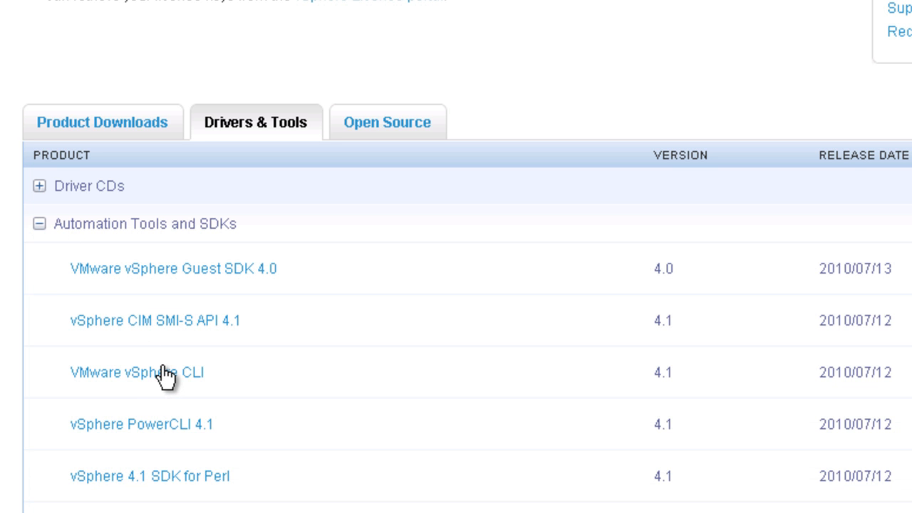
click(136, 372)
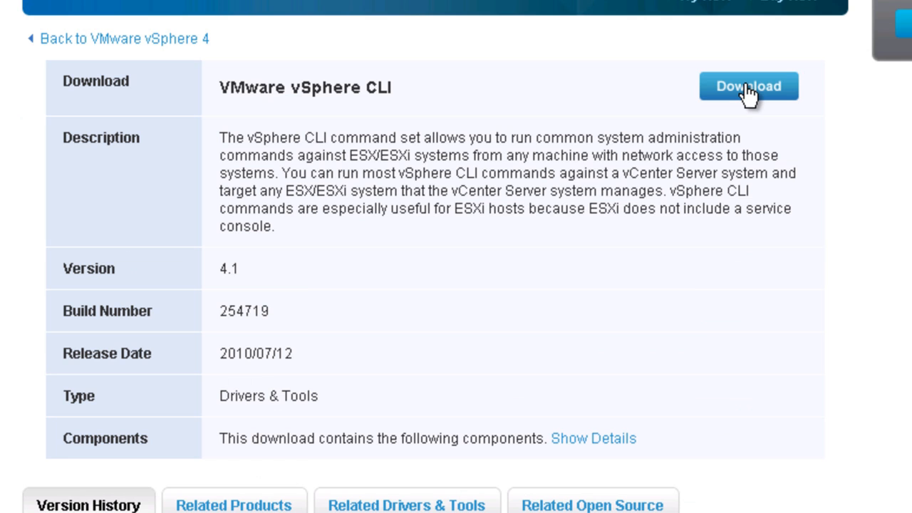
click(749, 86)
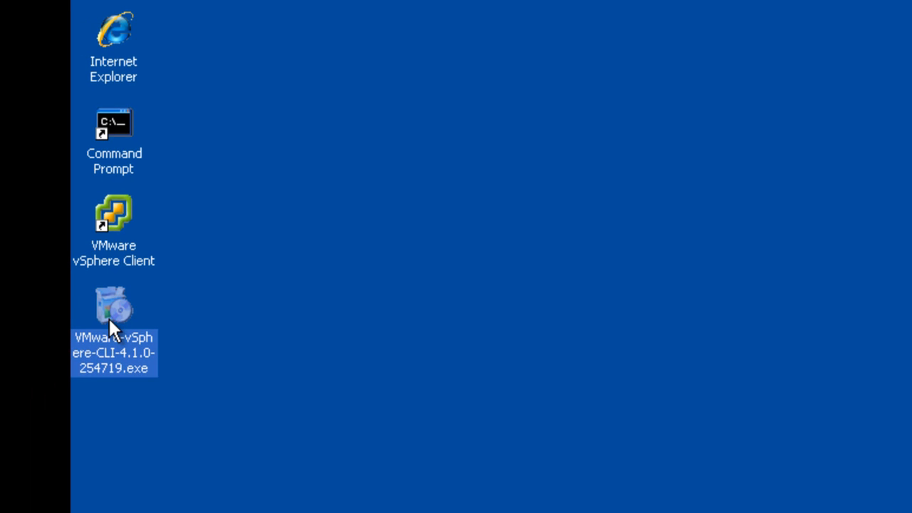
Step: Run the vSphere CLI installer, accept the license, keep the default folder, and finish installing
double_click(113, 307)
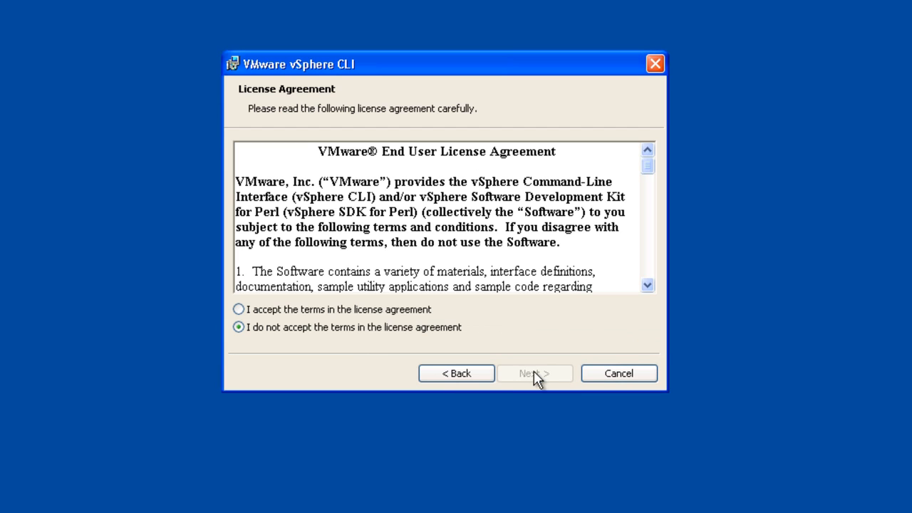
click(238, 309)
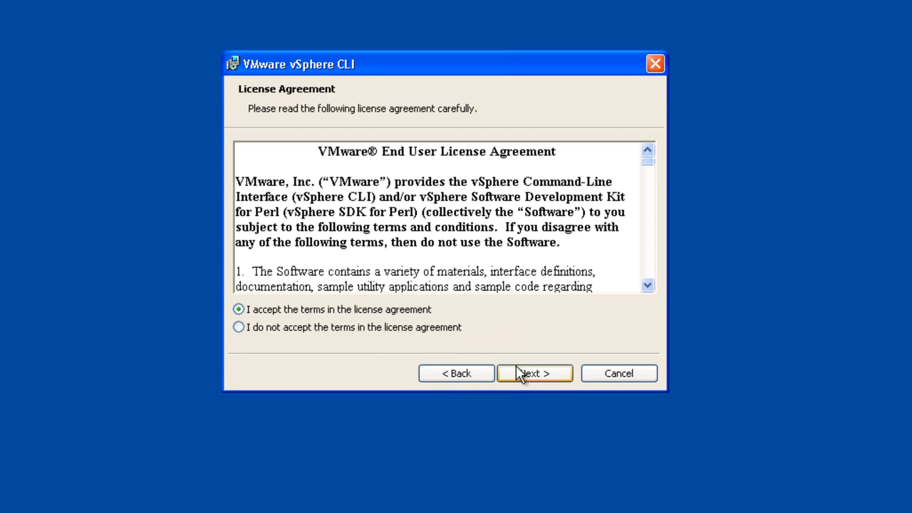
click(534, 373)
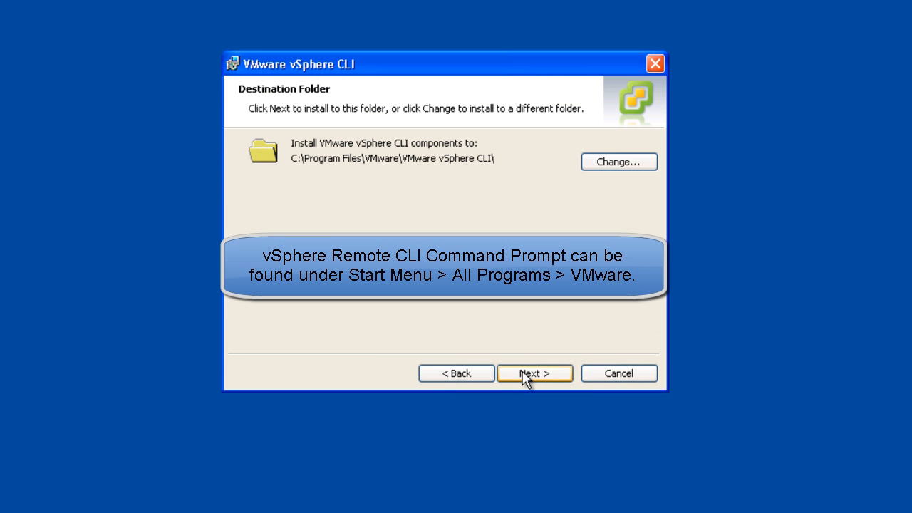
click(534, 373)
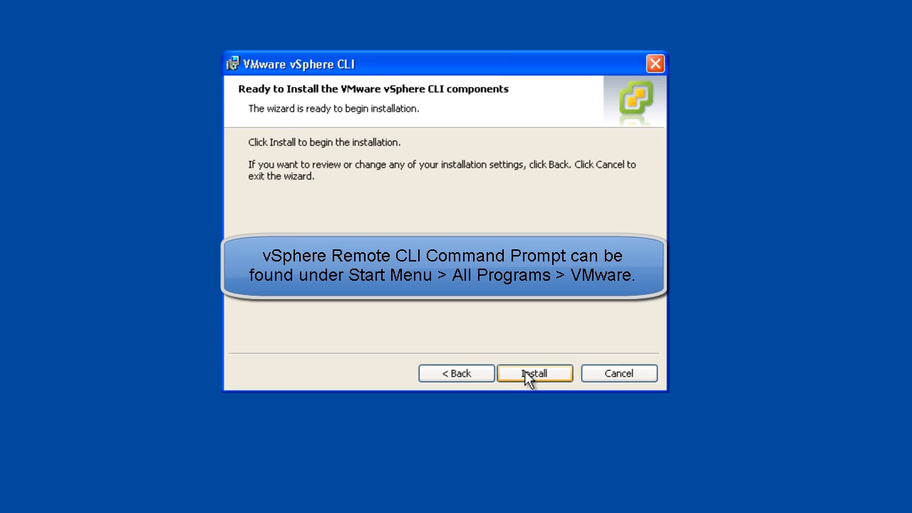
click(535, 373)
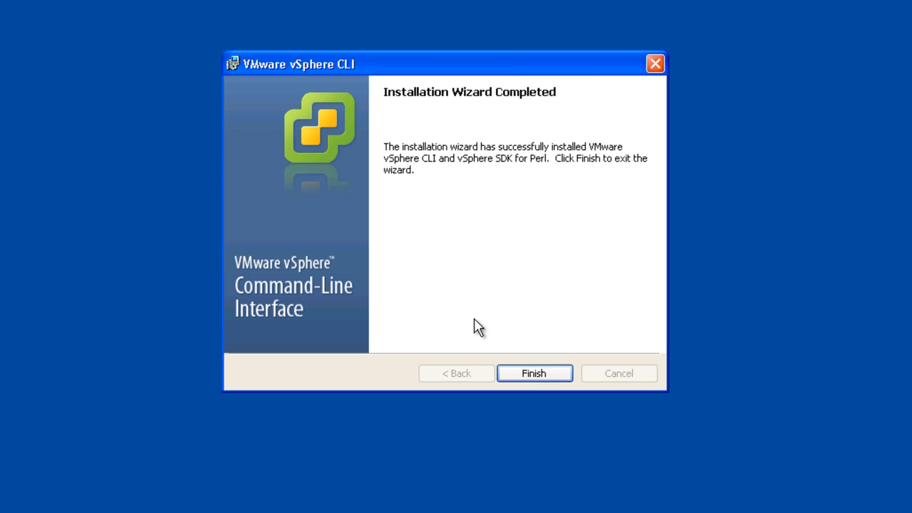
click(534, 372)
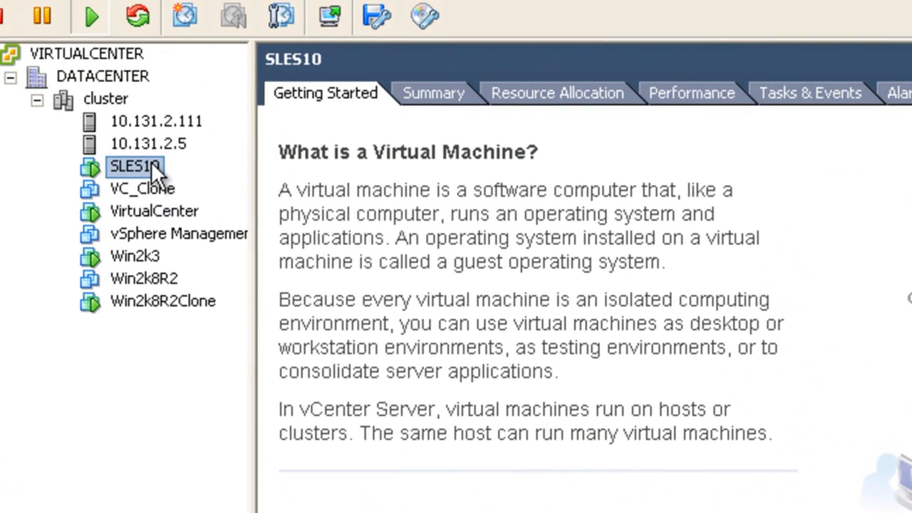
Step: Power off the SLES10 VM and confirm maintenance mode for host 10.131.2.5
right_click(135, 167)
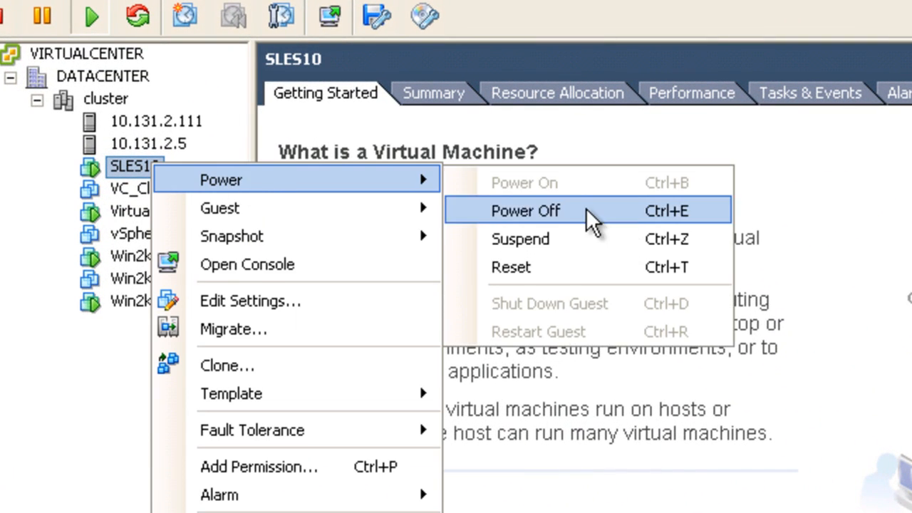
click(525, 211)
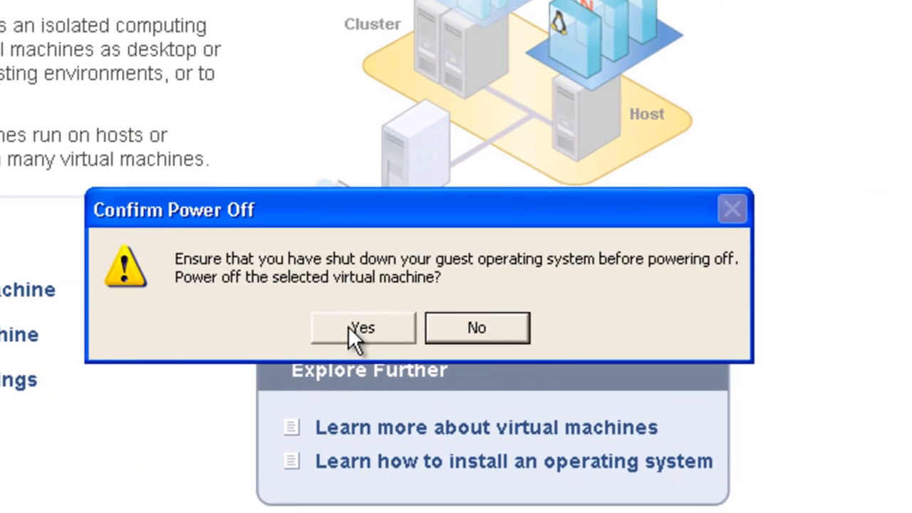
click(364, 328)
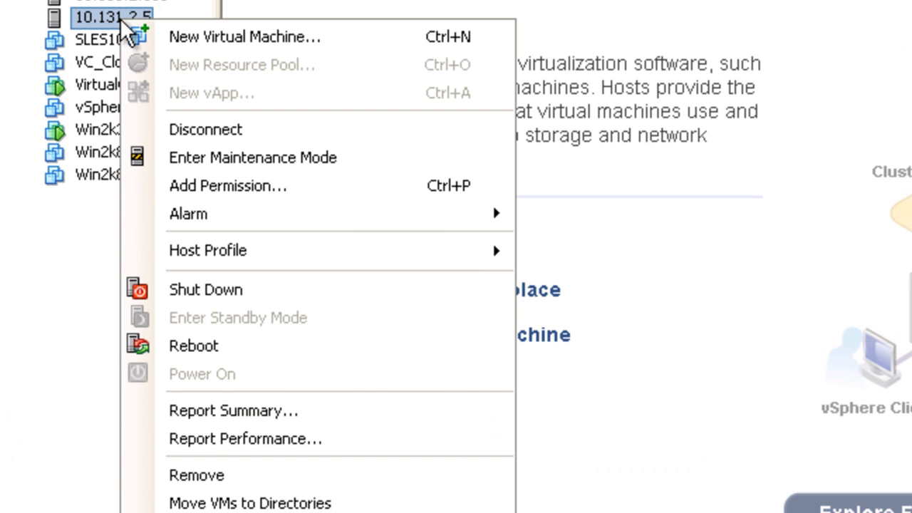
mouse_move(246, 157)
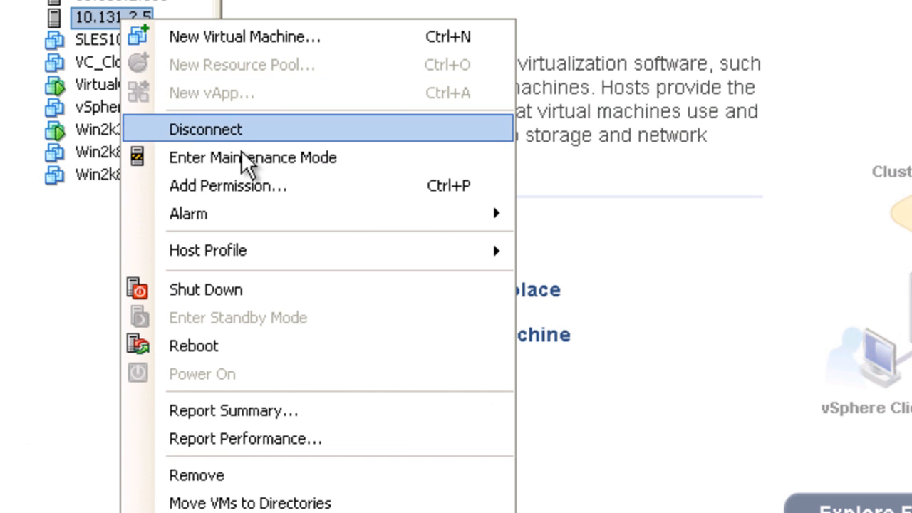
click(252, 158)
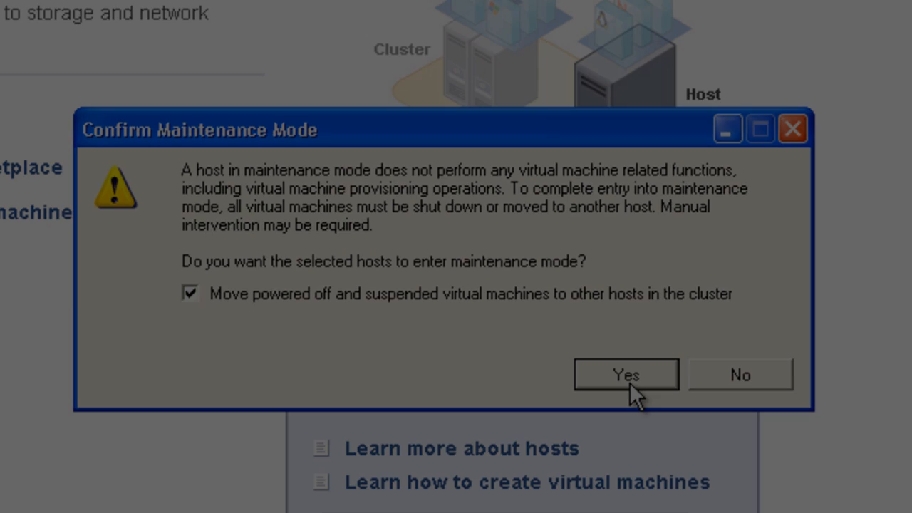
click(626, 375)
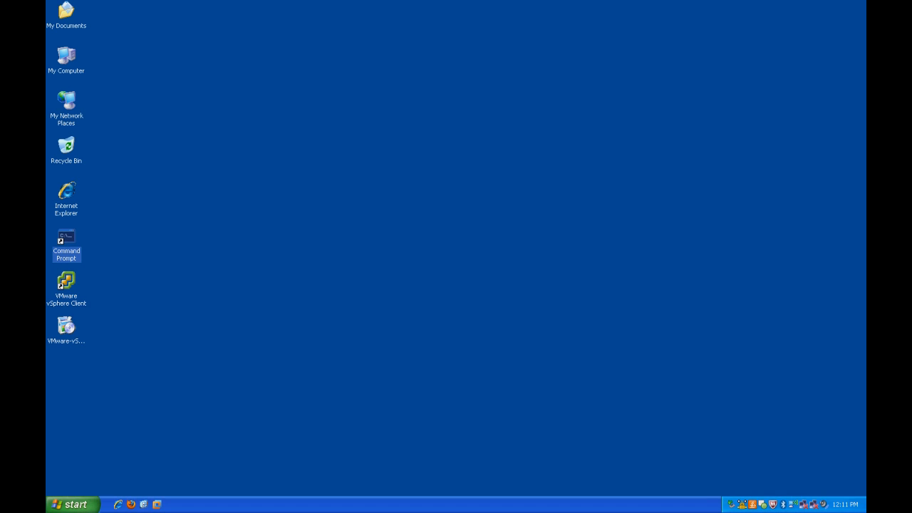
Step: In Command Prompt, run vihostupdate.pl installing the pre-upgrade-from-ESX4.0-to-4.1.0 bundle on 10.131.2.28
double_click(66, 239)
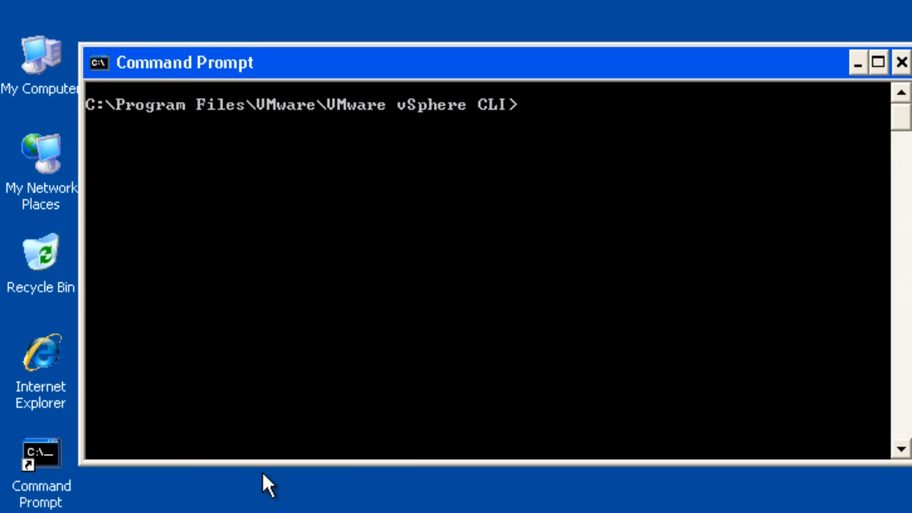
text(v)
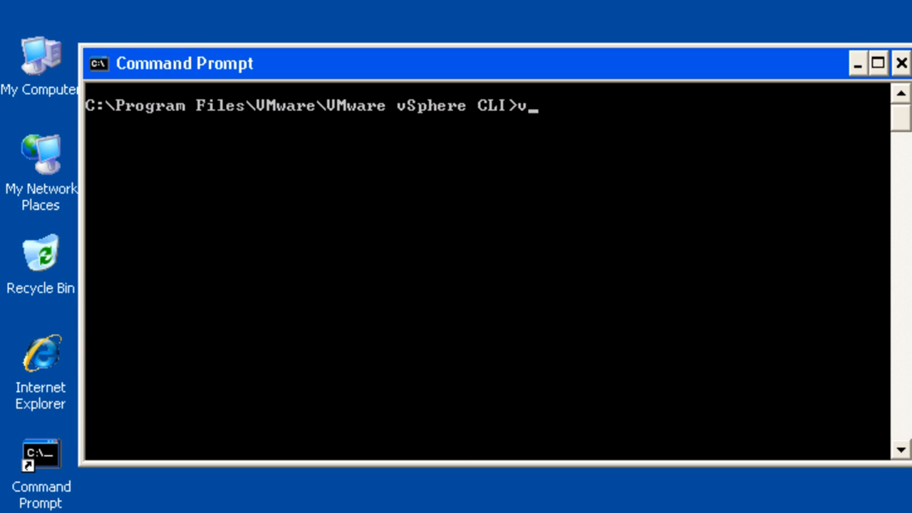
text(ihostupda)
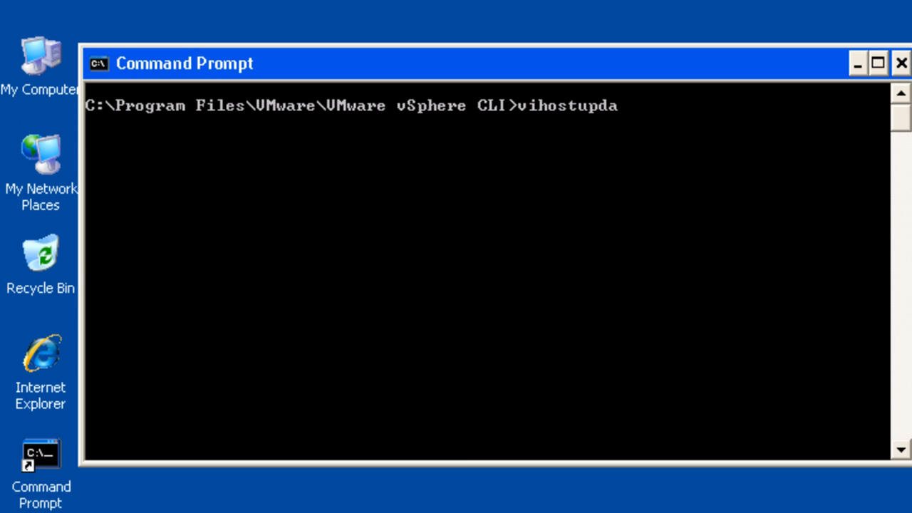
text(te.pl --server)
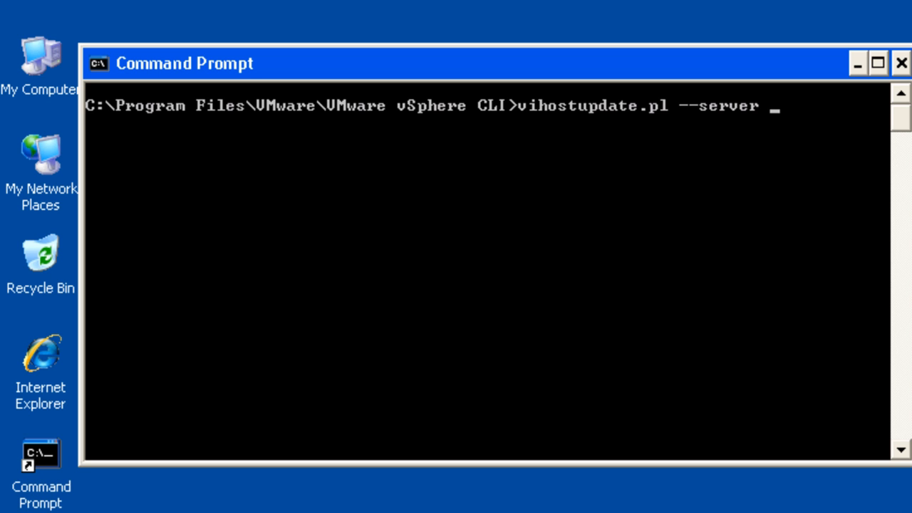
text(10.131.2.28 --install --bundle)
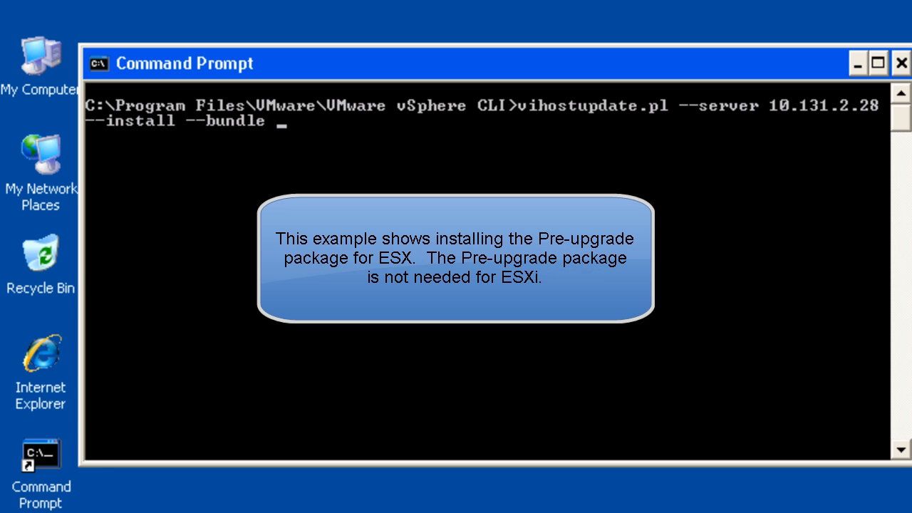
text(c:\upgrade)
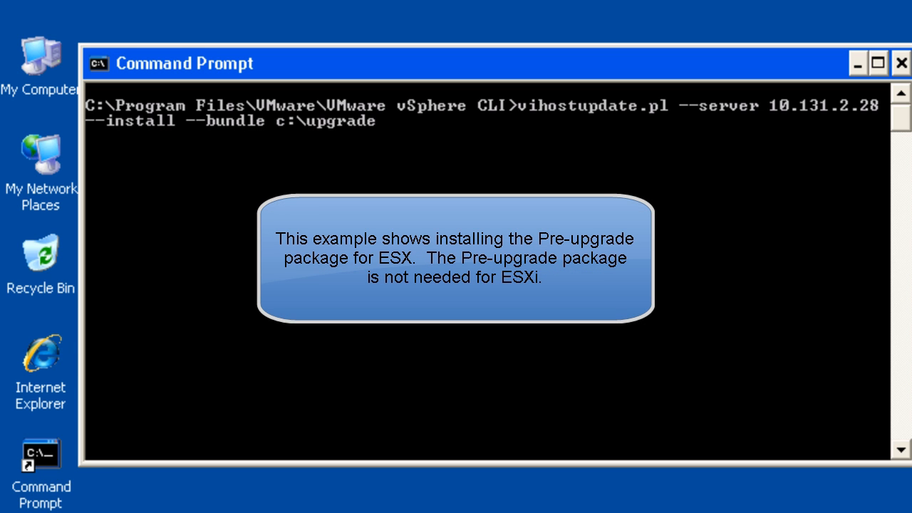
text(\pre-upgrade-from-ESX4.0-to-4.1.0-0.0.260247-release.zip)
text(root)
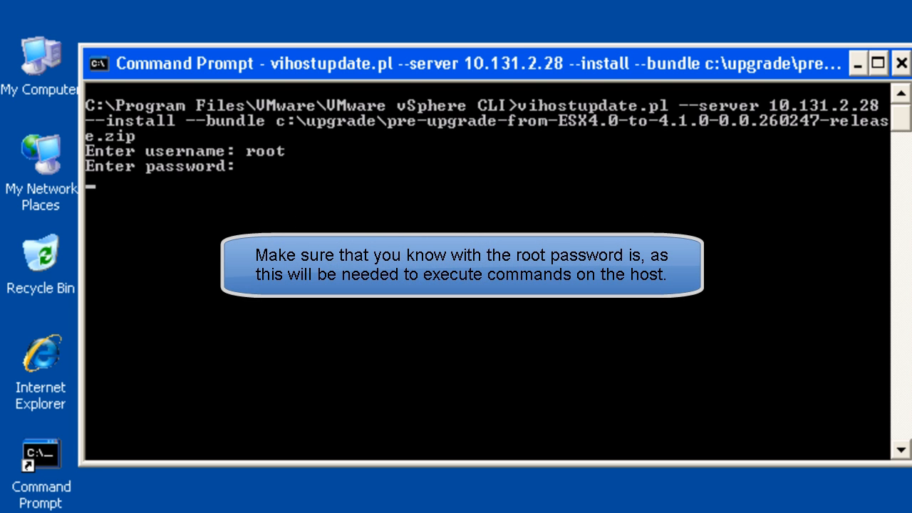
Step: Submit the root password so host 10.131.2.28 reports the bundle installed, then clear the prompt
key(Enter)
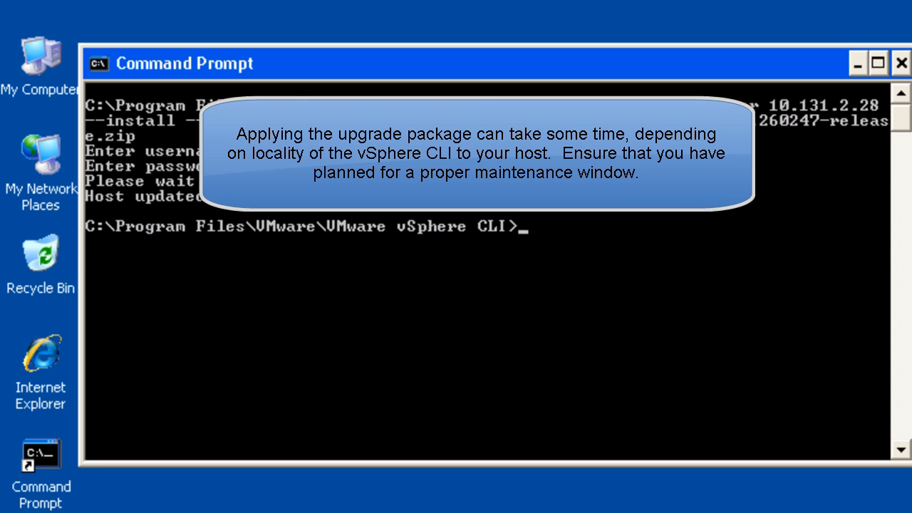
text(vihostupdate.pl --server 10.131.2.28 --install --bundle c:\upgrade\pre-upgrade-from-ESX4.0-to-4.1.0-0.0.260247-release.zip)
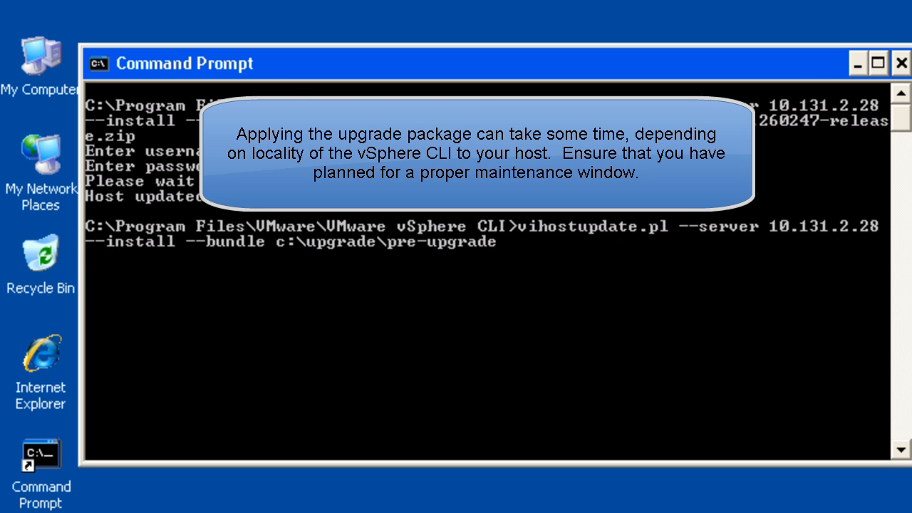
key(BackSpace)
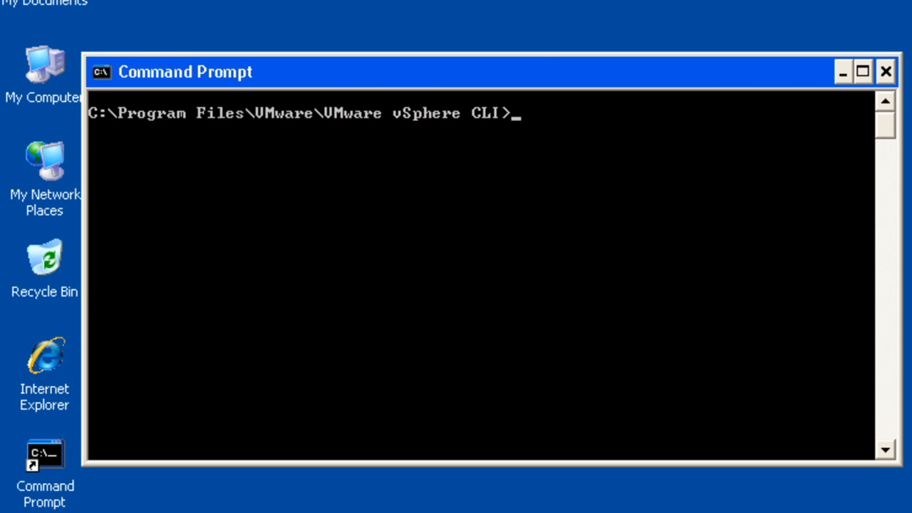
Step: Run vihostupdate.pl --server 10.131.2.28 --query as root to list bulletins including ESX410-GA
text(vihostupdate.p)
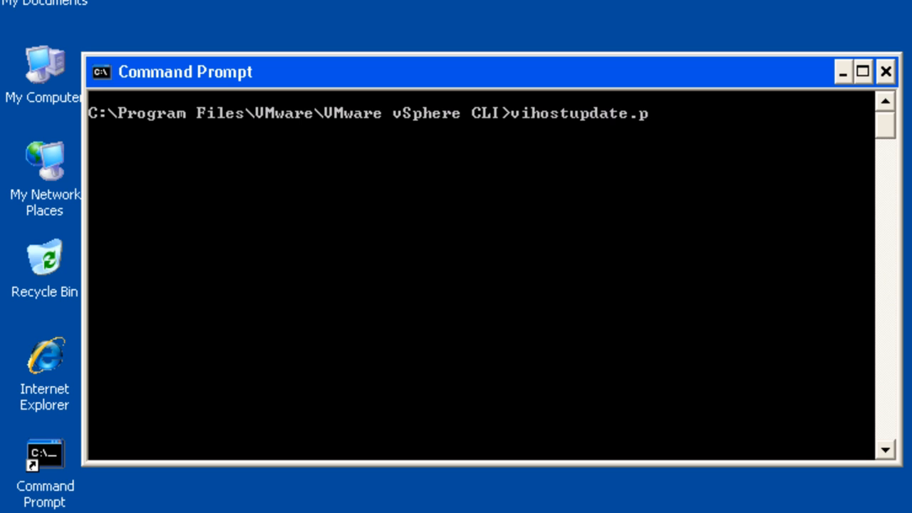
text(l --server)
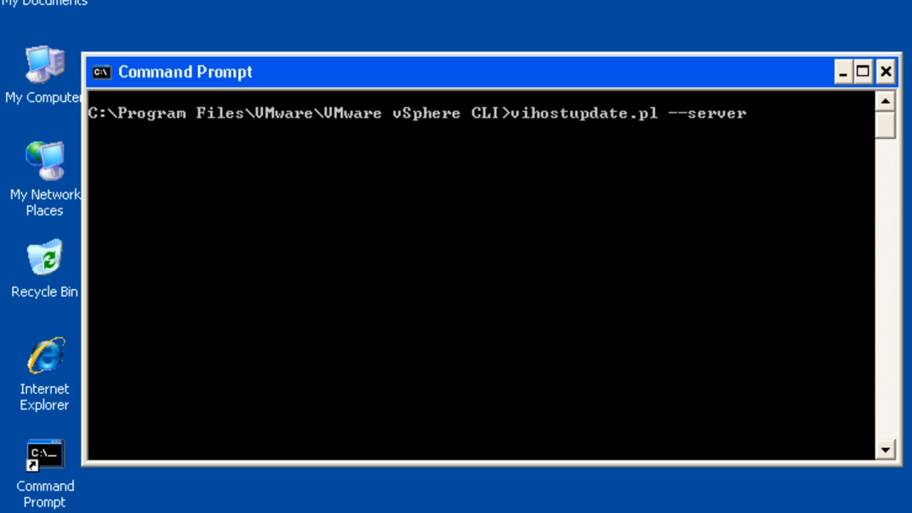
text(10.131.)
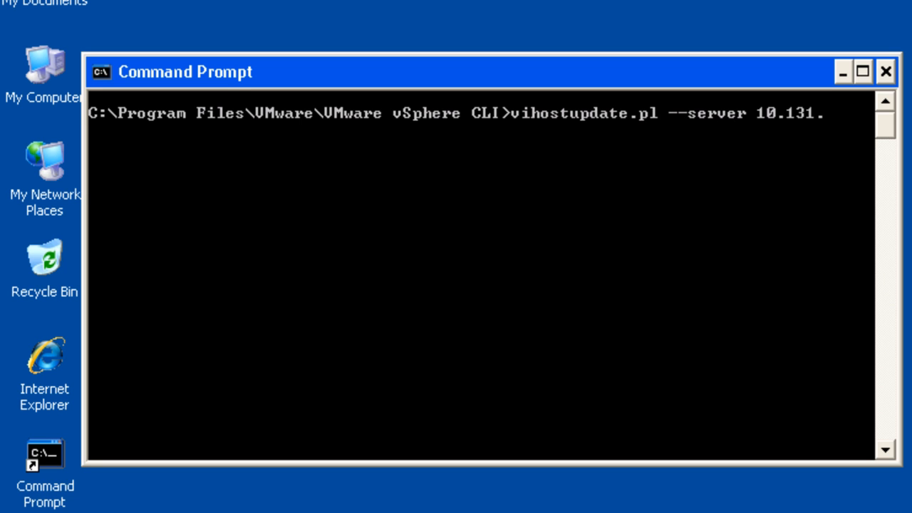
text(2.28 --query)
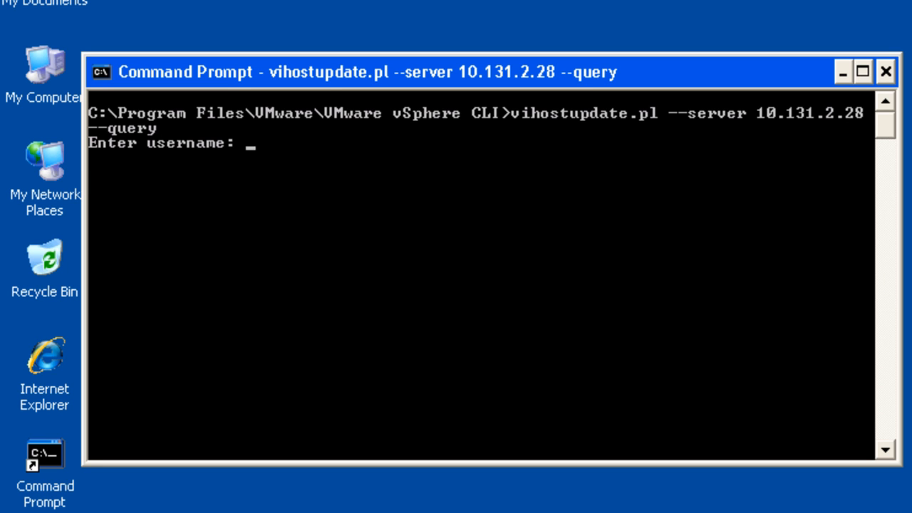
text(root)
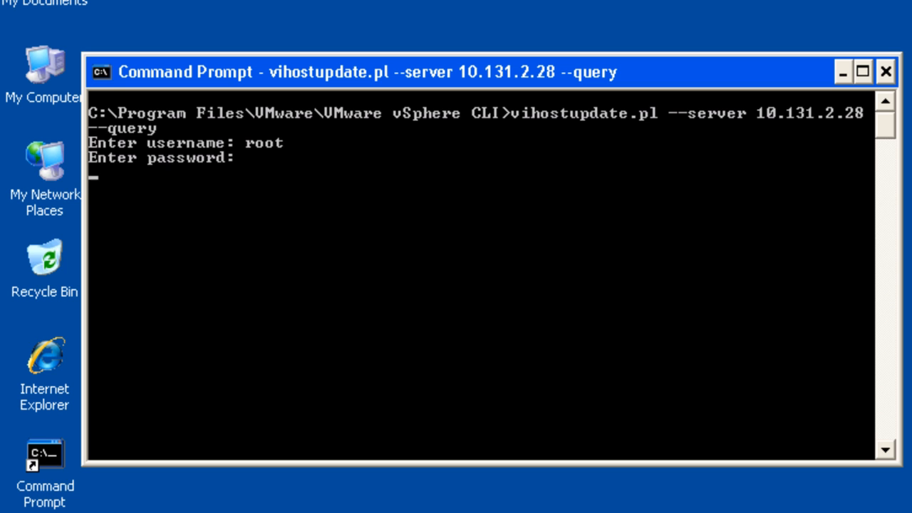
key(Enter)
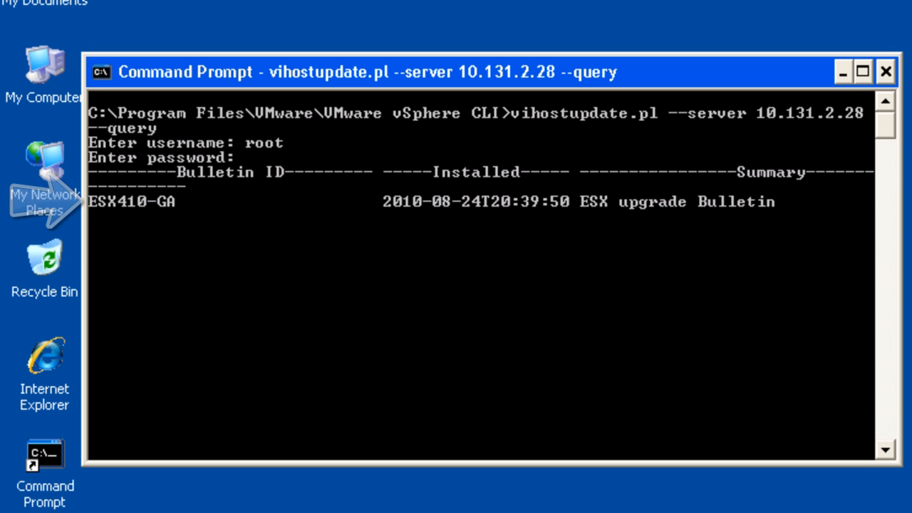
Step: Enter 'vicfg-hostops.pl --server 10.131.2.28 --o reboot' at the Command Prompt
text(vicfg-)
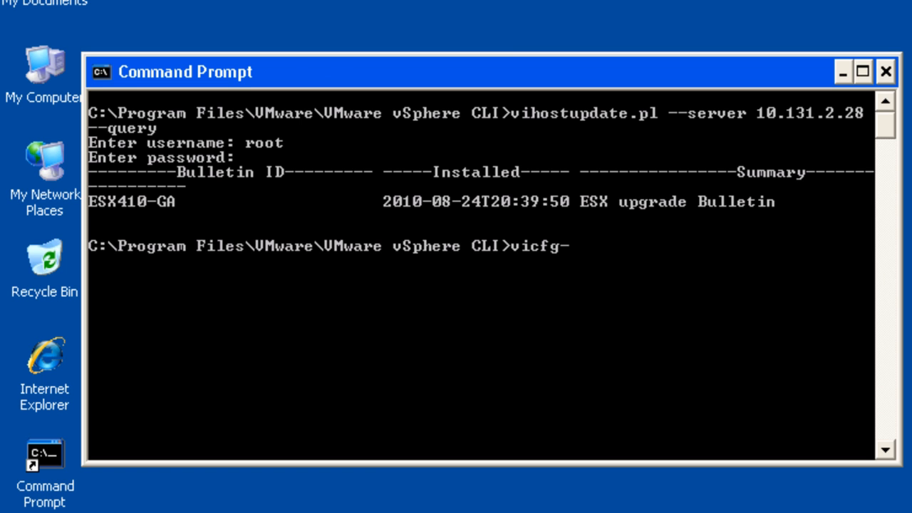
text(hostop)
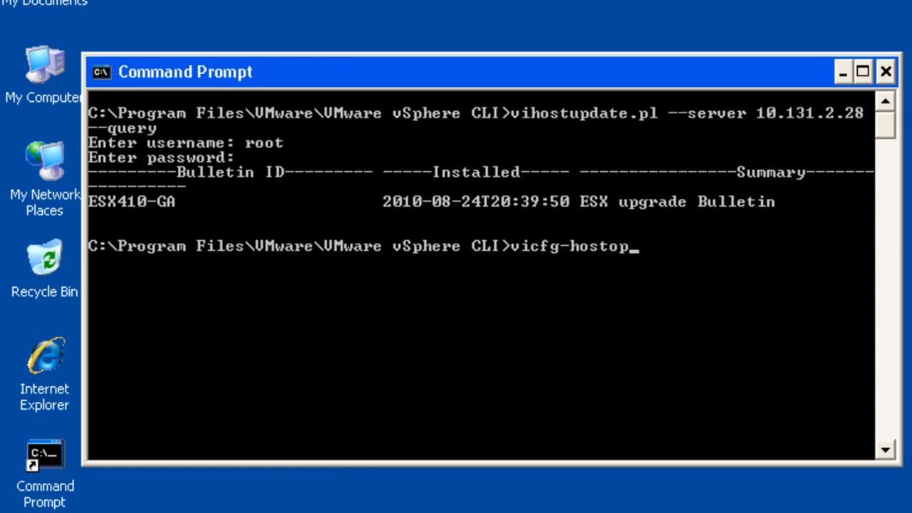
text(s.pl --ser)
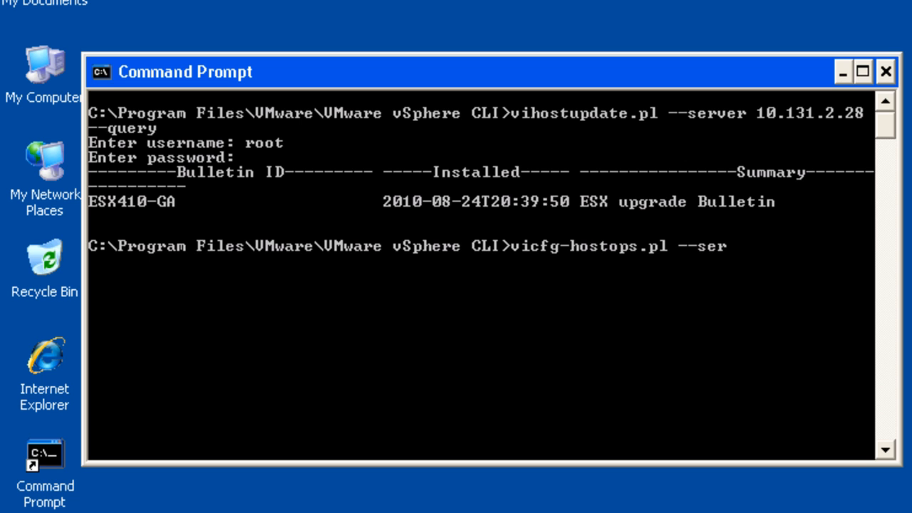
text(ver 10.131.2.28)
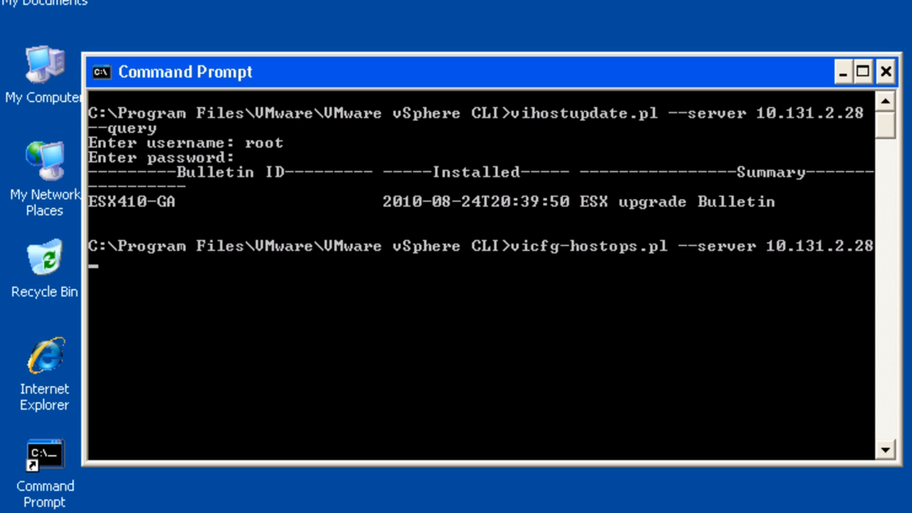
text(--o reboot)
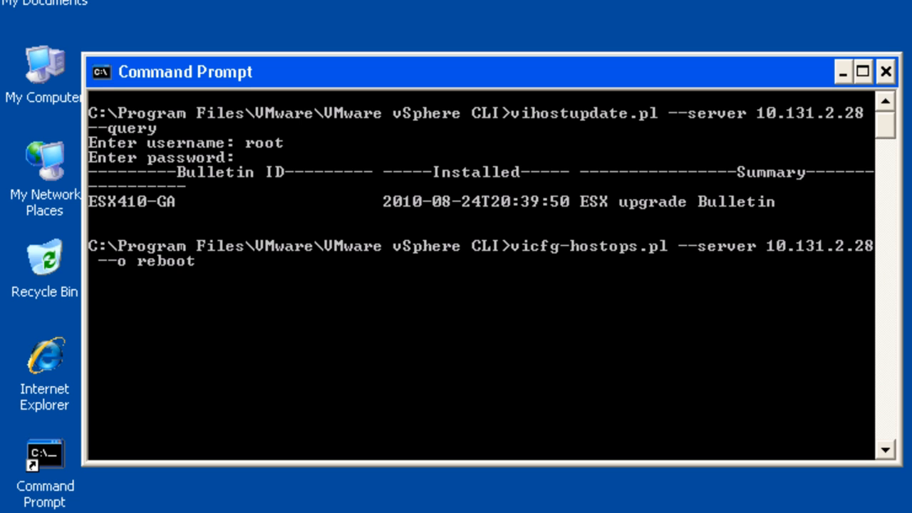